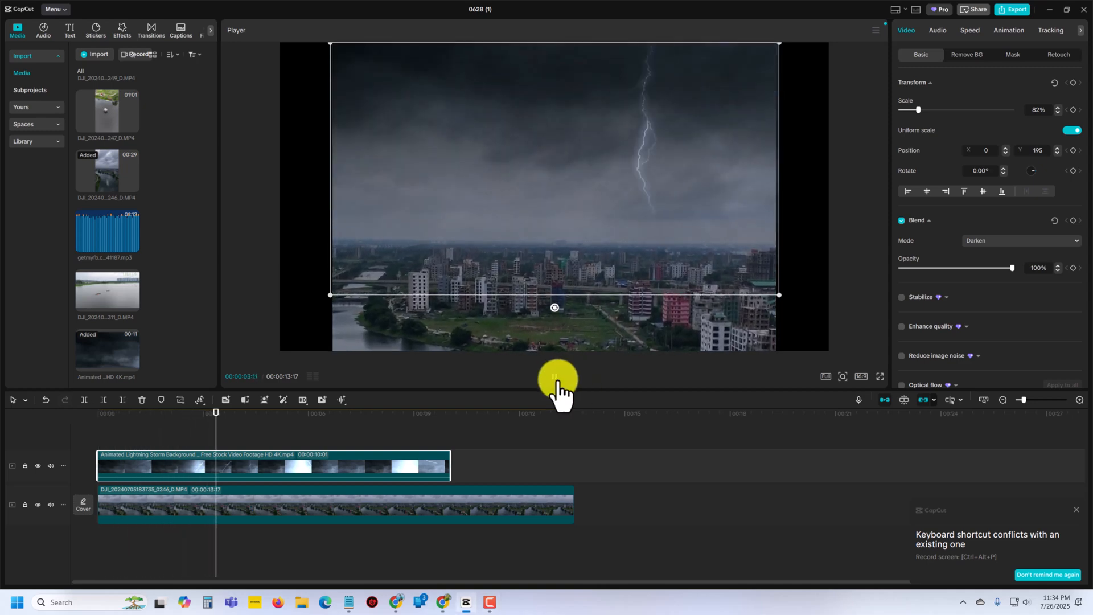
Delete the Animated Lightning Storm overlay clip and select the DJI drone city clip.
left_click(554, 376)
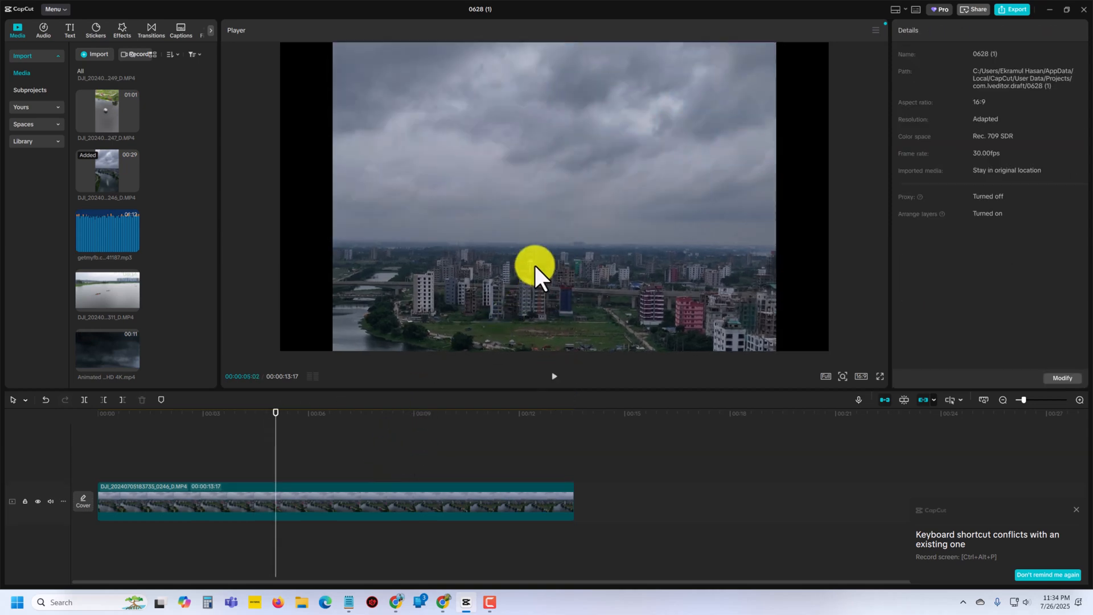
left_click(335, 500)
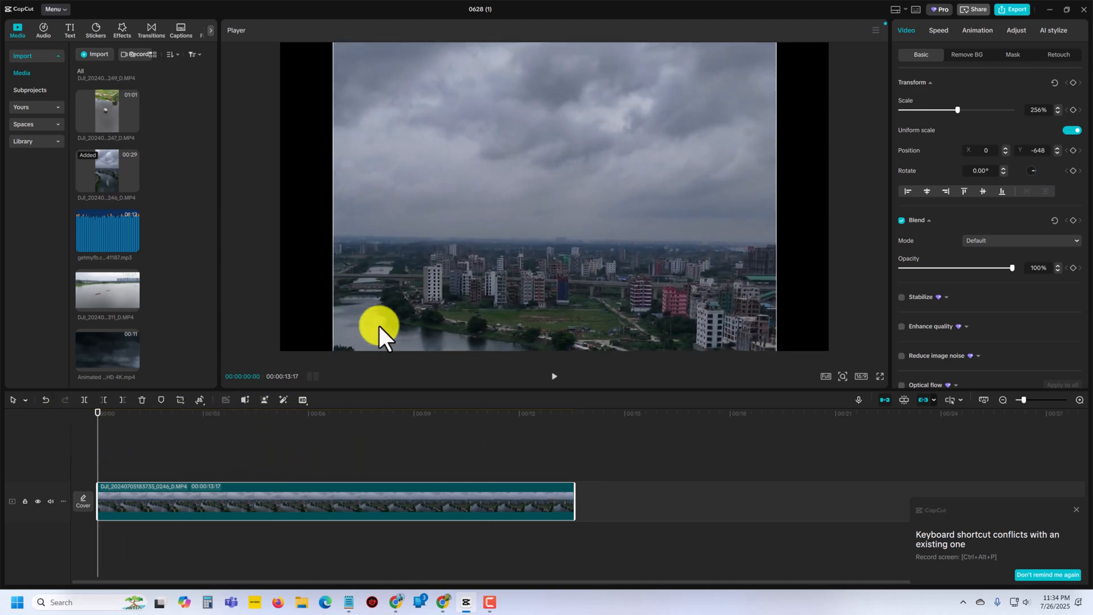
Preview the lightning storm video and drag it onto a track above the drone footage.
left_click(106, 350)
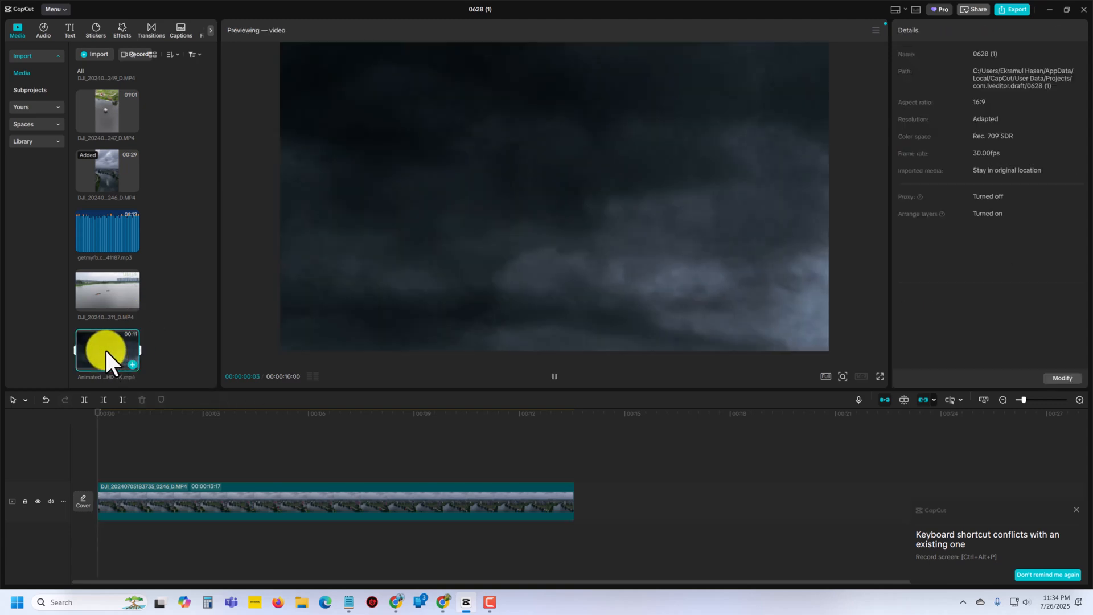
left_click_drag(106, 351, 97, 463)
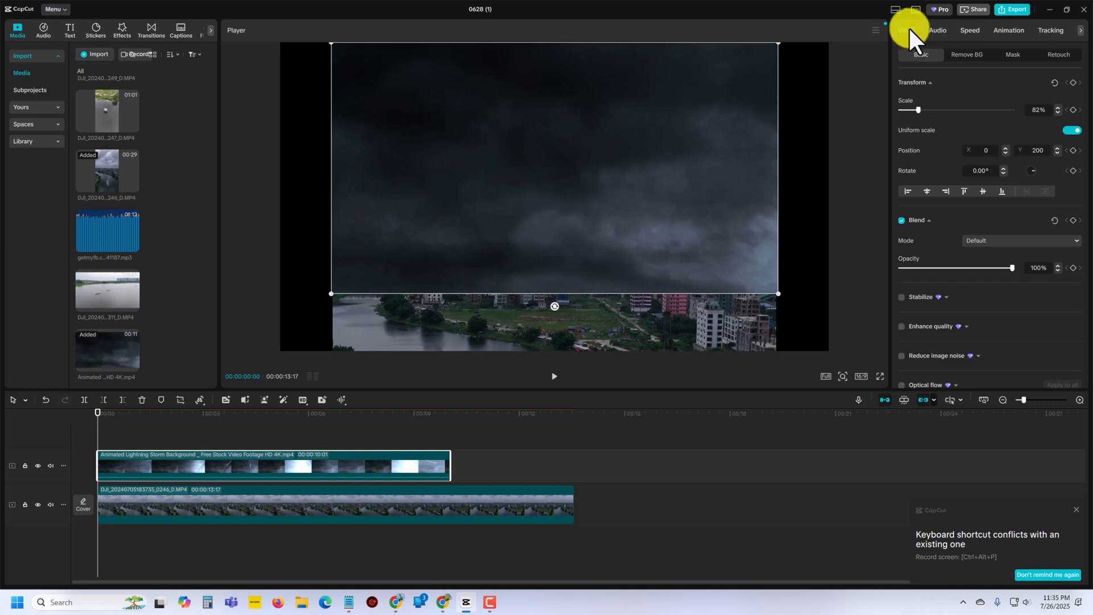
Set the storm overlay's blend mode to Darken.
left_click(930, 219)
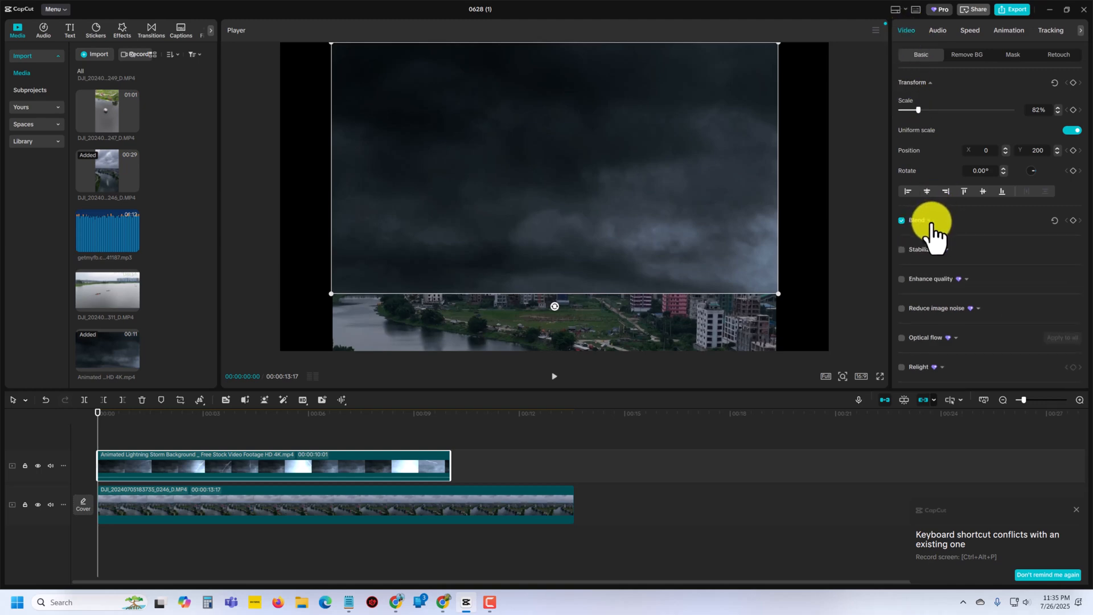
left_click(917, 220)
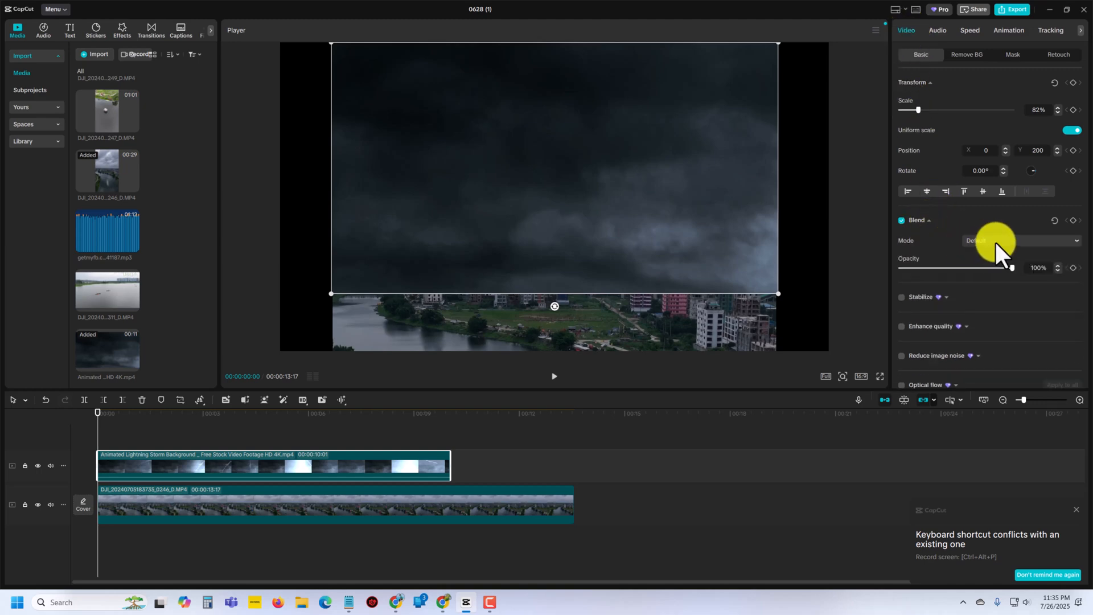
left_click(1019, 241)
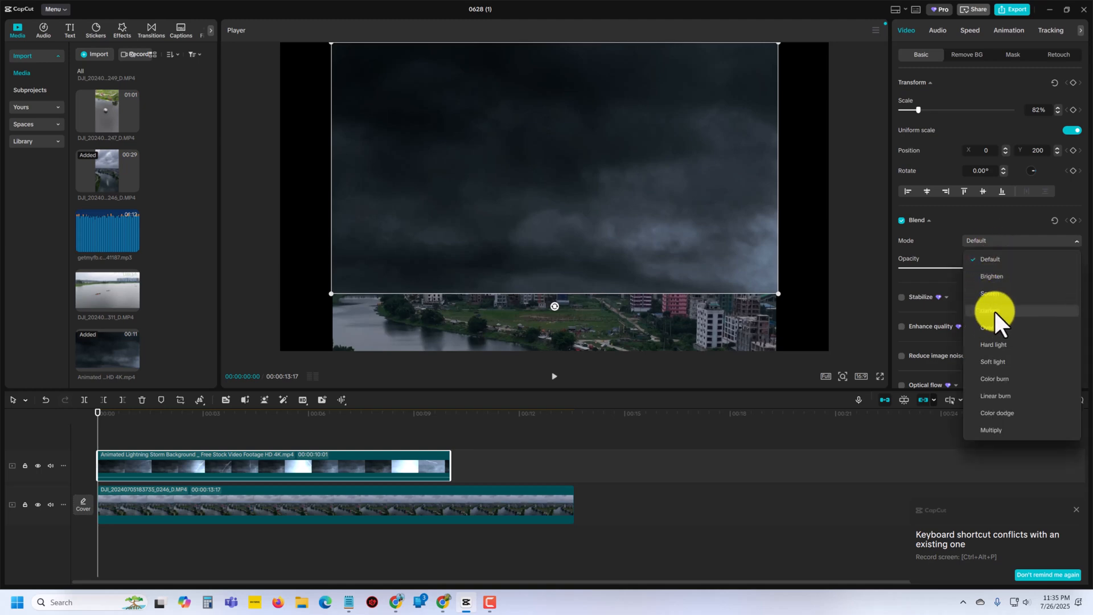
left_click(995, 310)
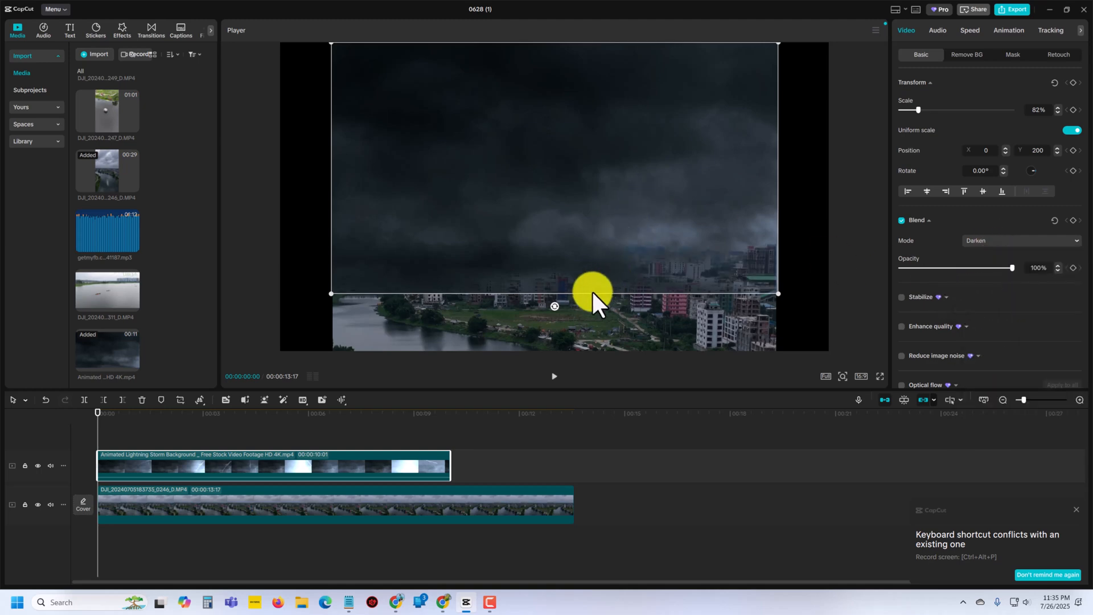
Drag the storm overlay upward in the Player over the city sky.
left_click_drag(596, 304, 564, 292)
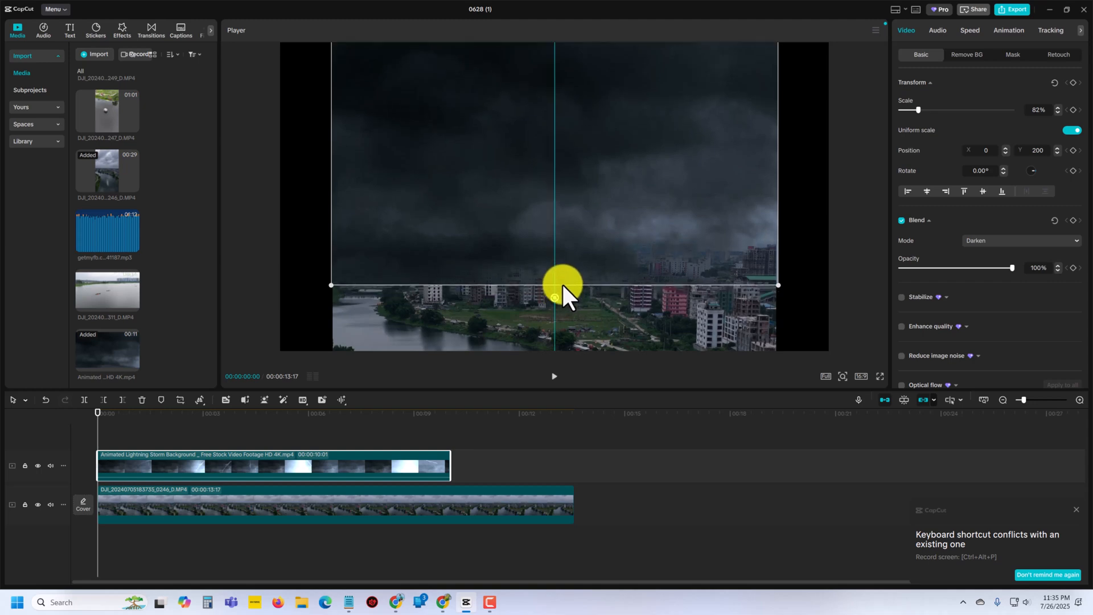
left_click_drag(565, 289, 565, 261)
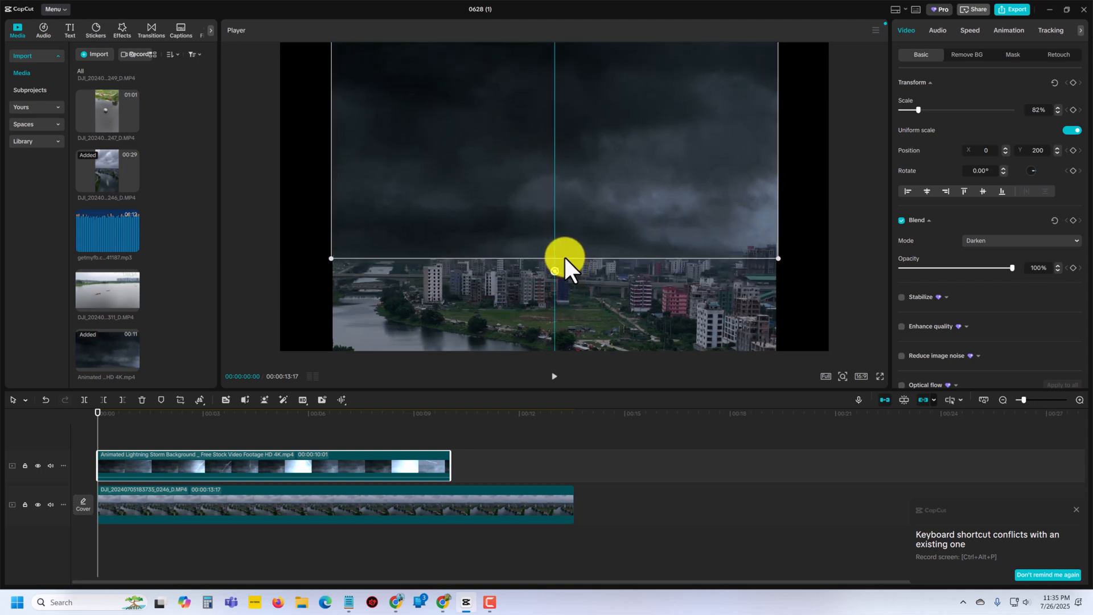
left_click_drag(565, 255, 554, 271)
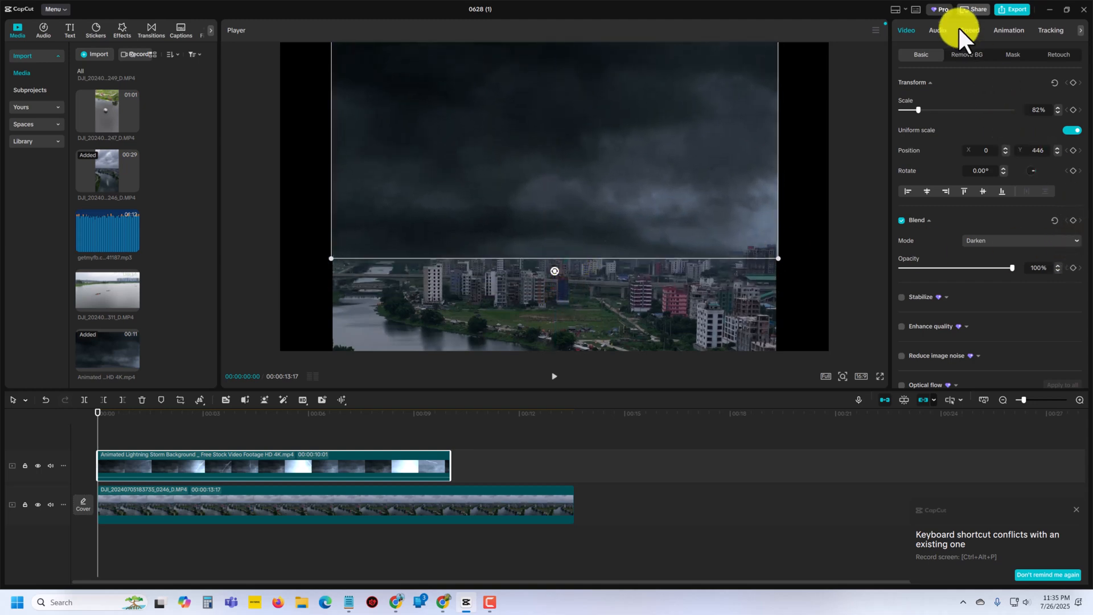
left_click(1012, 55)
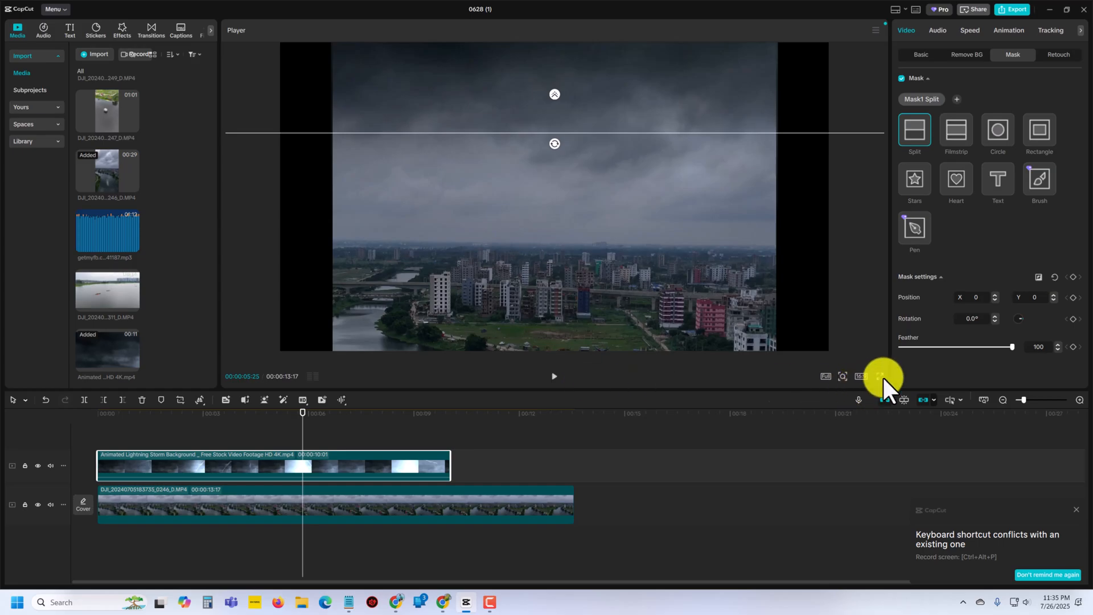
Move the playhead to about 00:05 and play the storm-over-city composite.
left_click(886, 376)
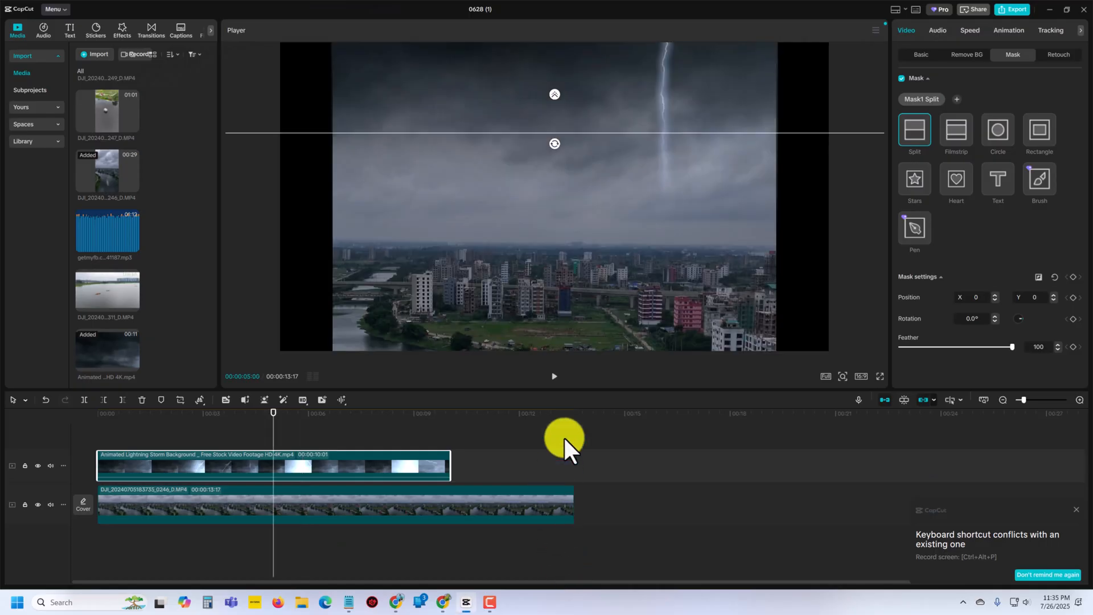
mouse_move(259, 41)
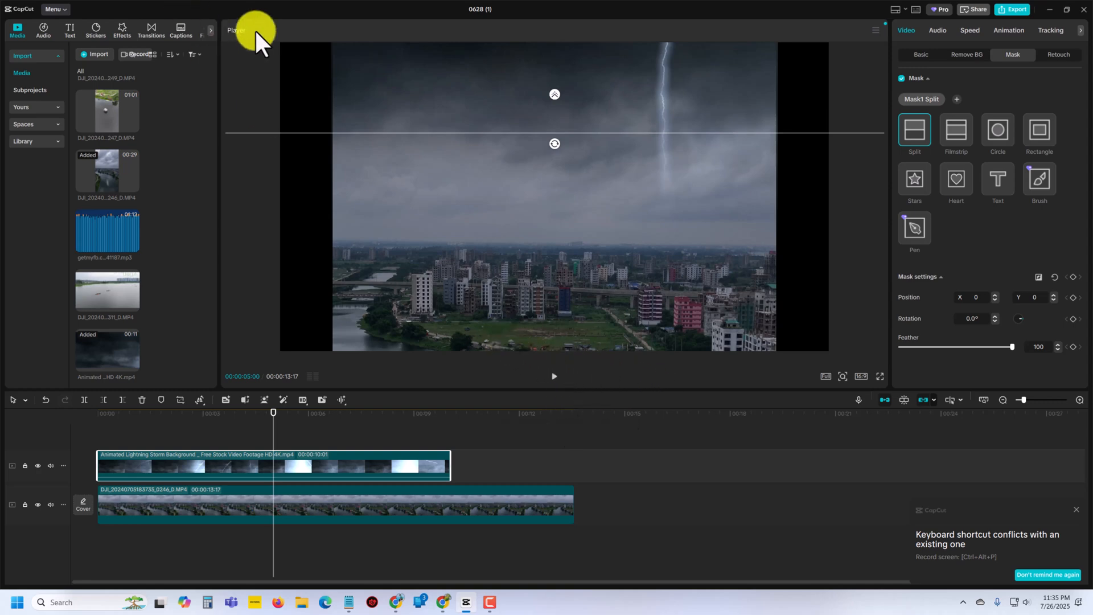
left_click(553, 376)
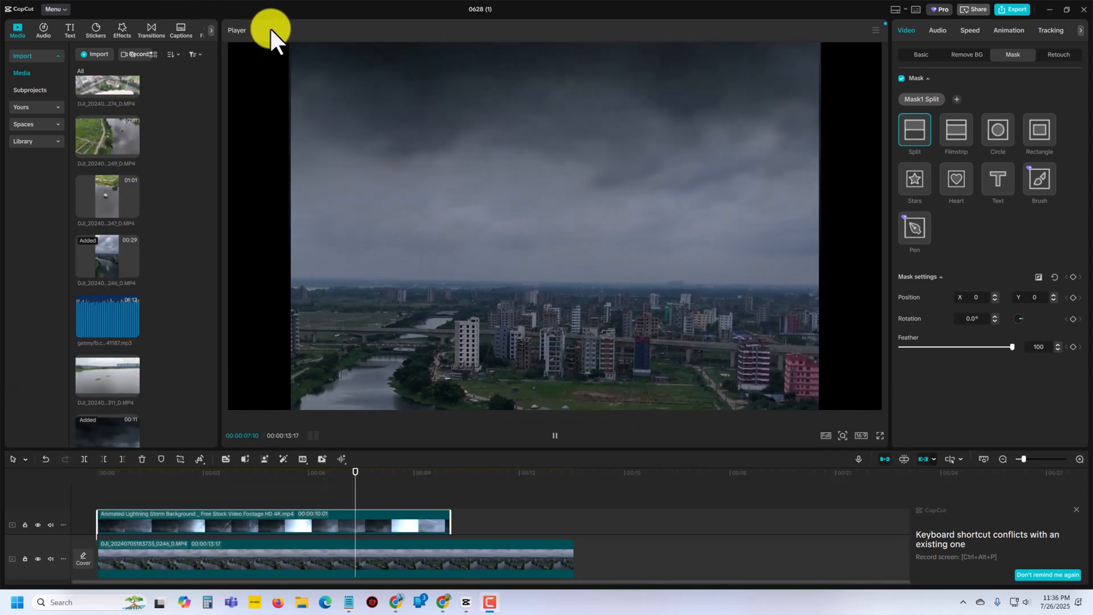